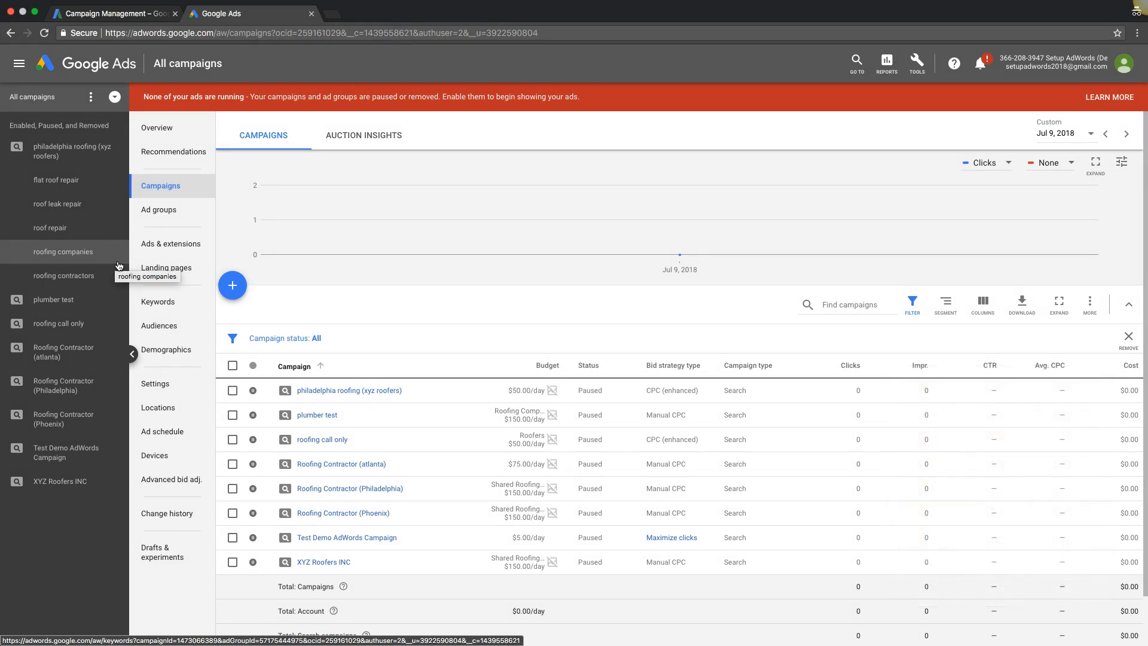
mouse_move(119, 266)
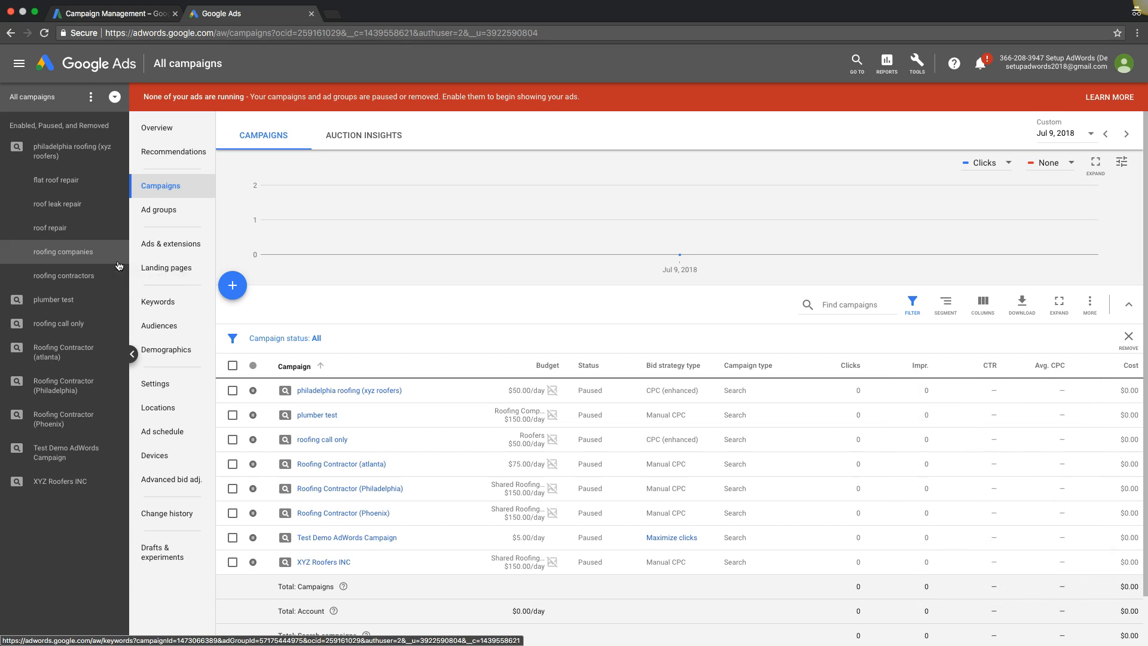
mouse_move(109, 263)
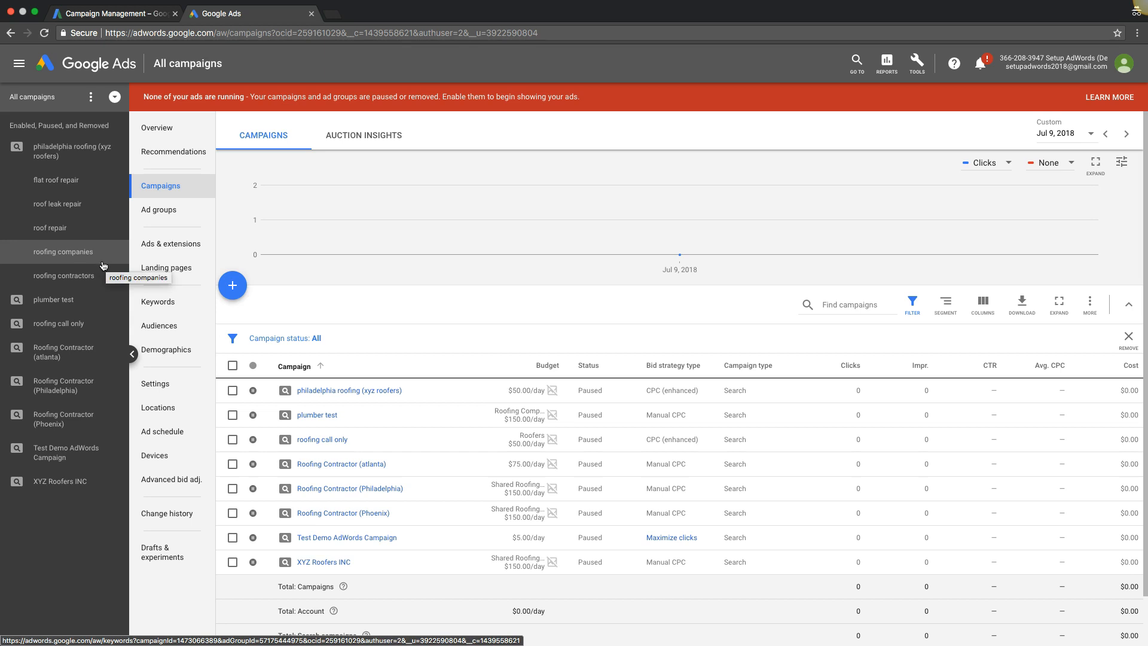
mouse_move(106, 266)
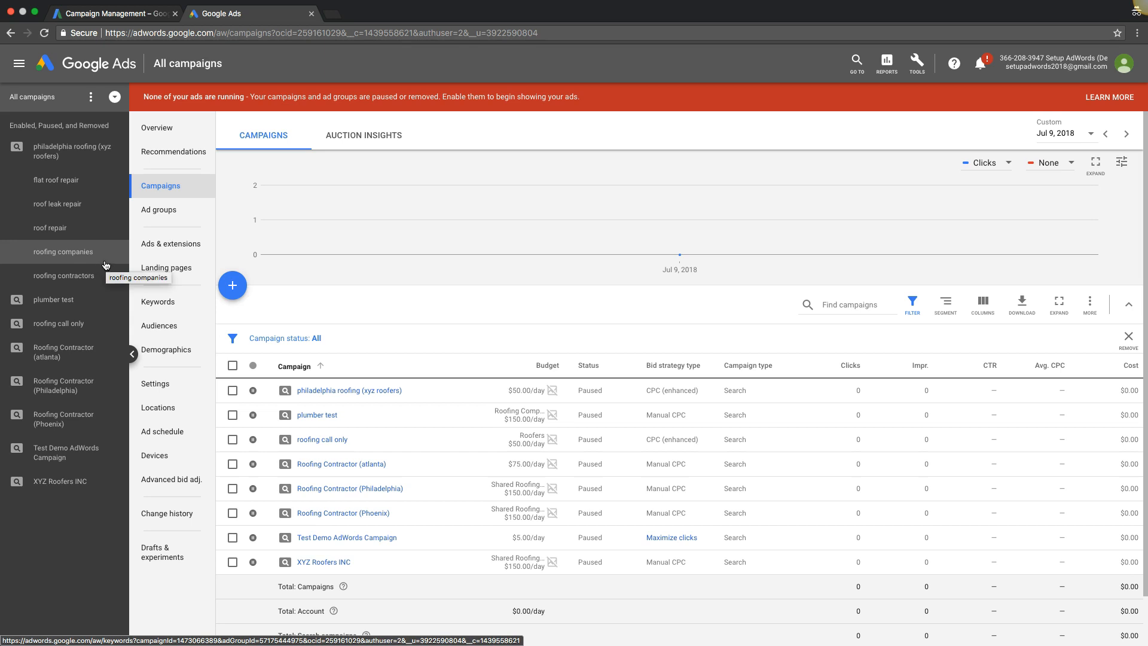
mouse_move(107, 265)
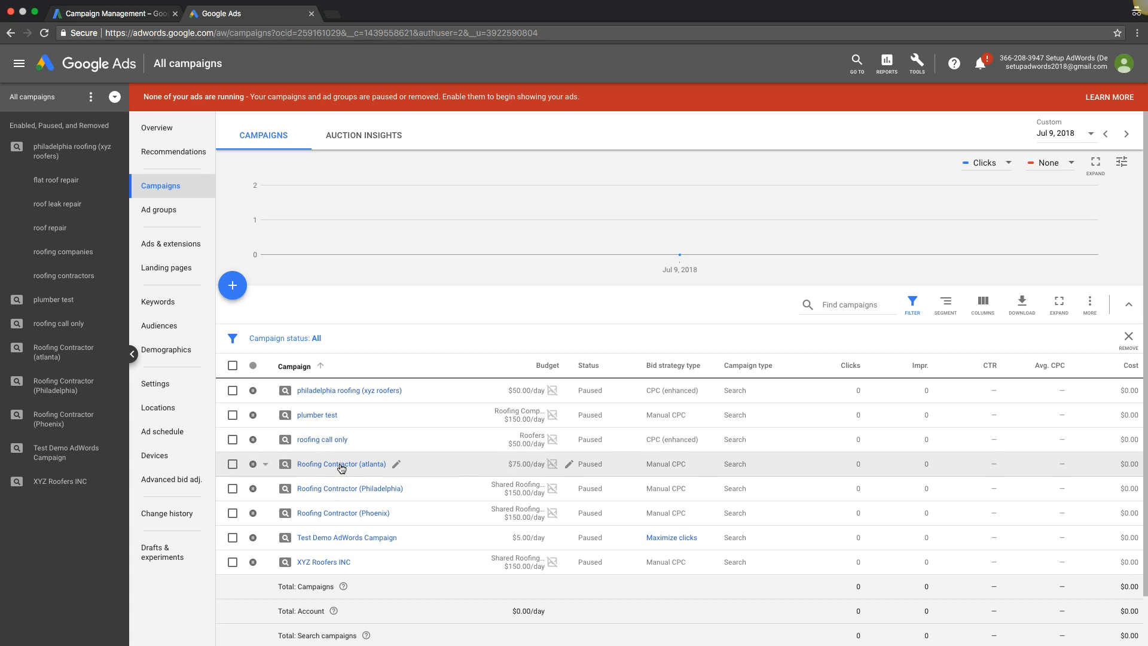
- Select all 15 ad groups of the Roofing Contractor (atlanta) campaign via the header checkbox
click(340, 464)
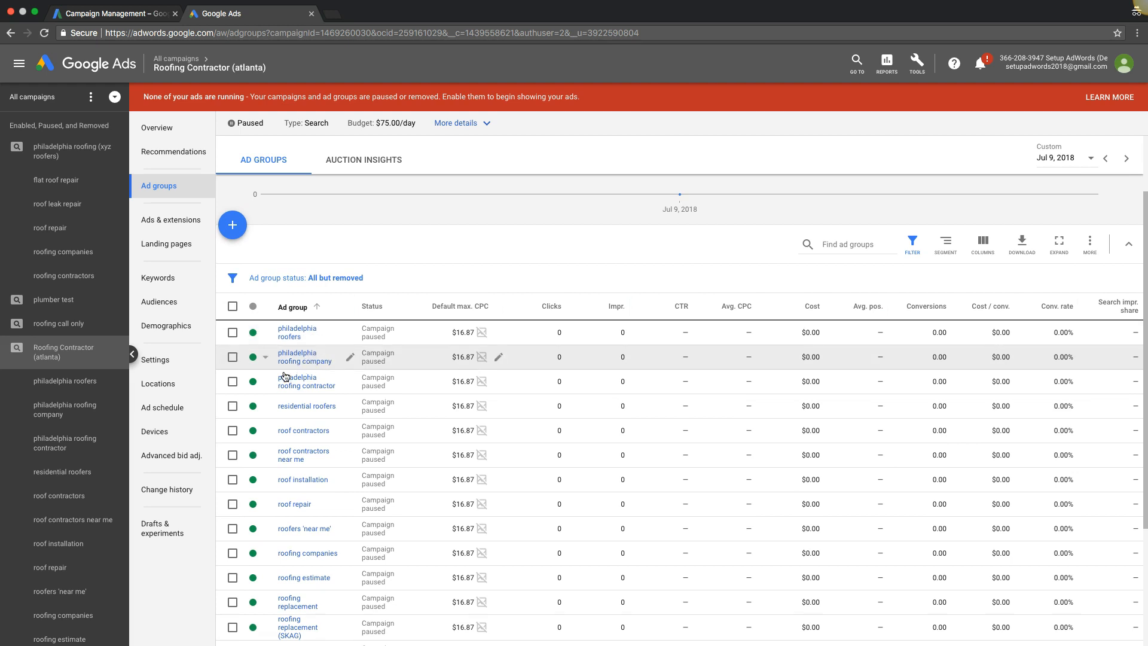
scroll(down, 3)
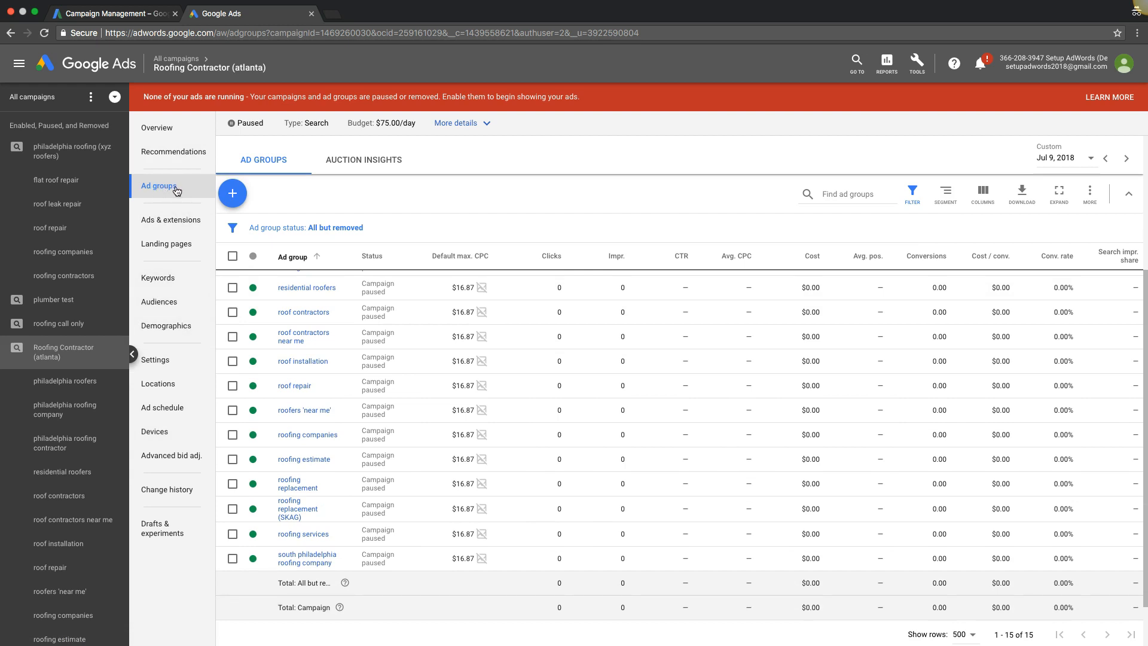
click(233, 256)
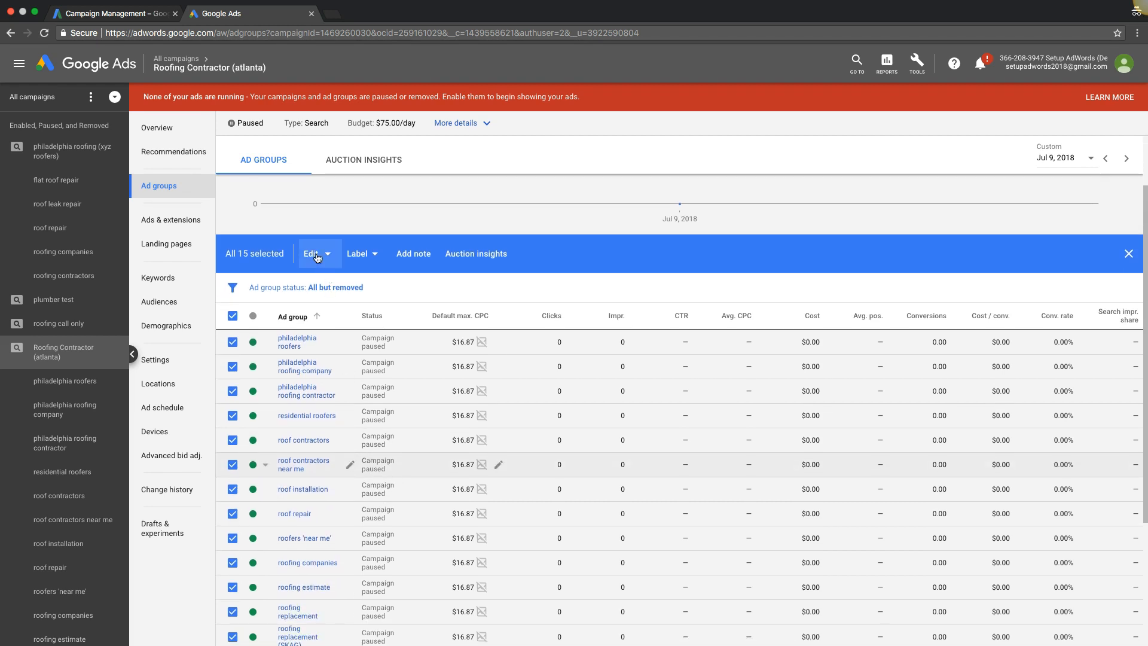
- Bulk-change bids to set a new default max. CPC of $17.87 on all selected ad groups
click(314, 254)
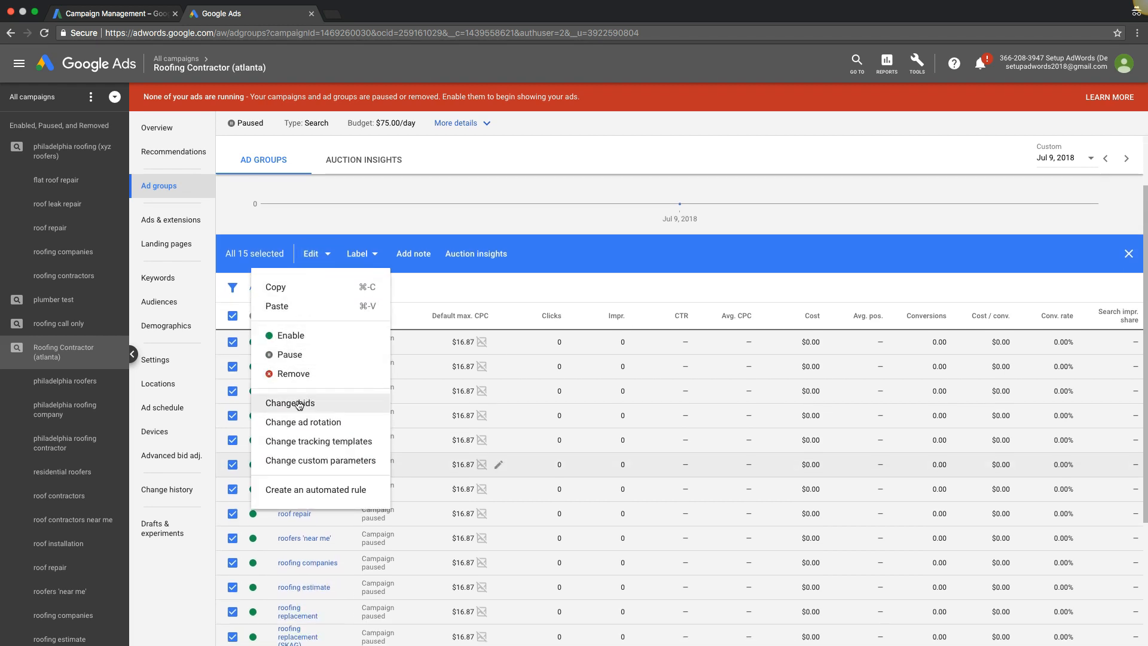
click(289, 403)
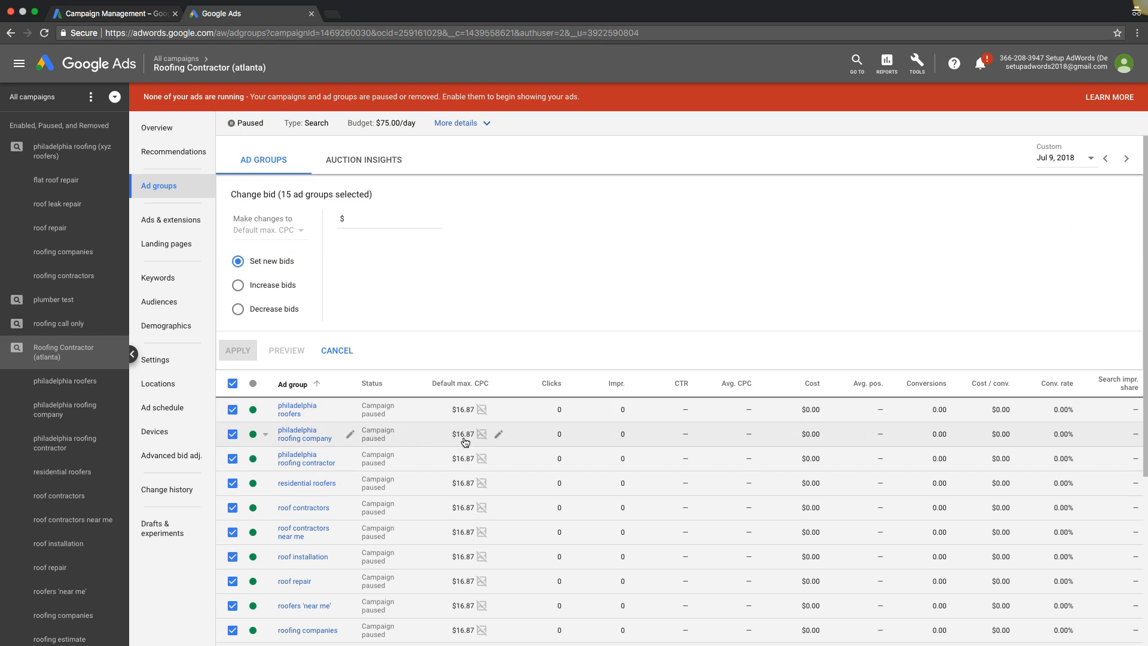
mouse_move(250, 256)
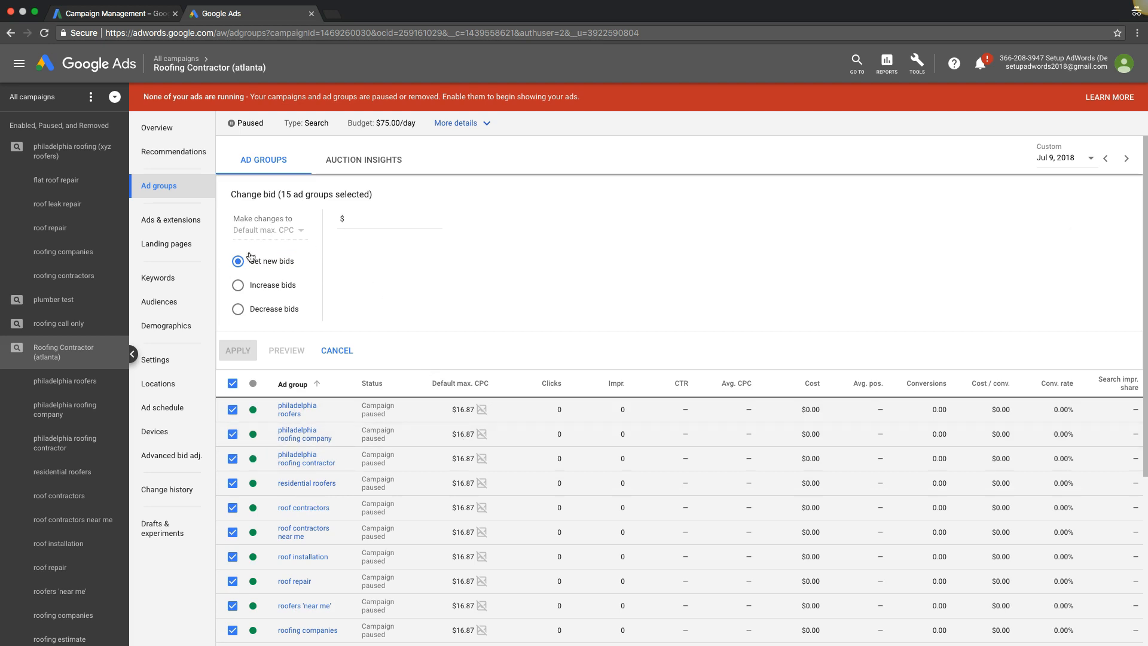
click(388, 219)
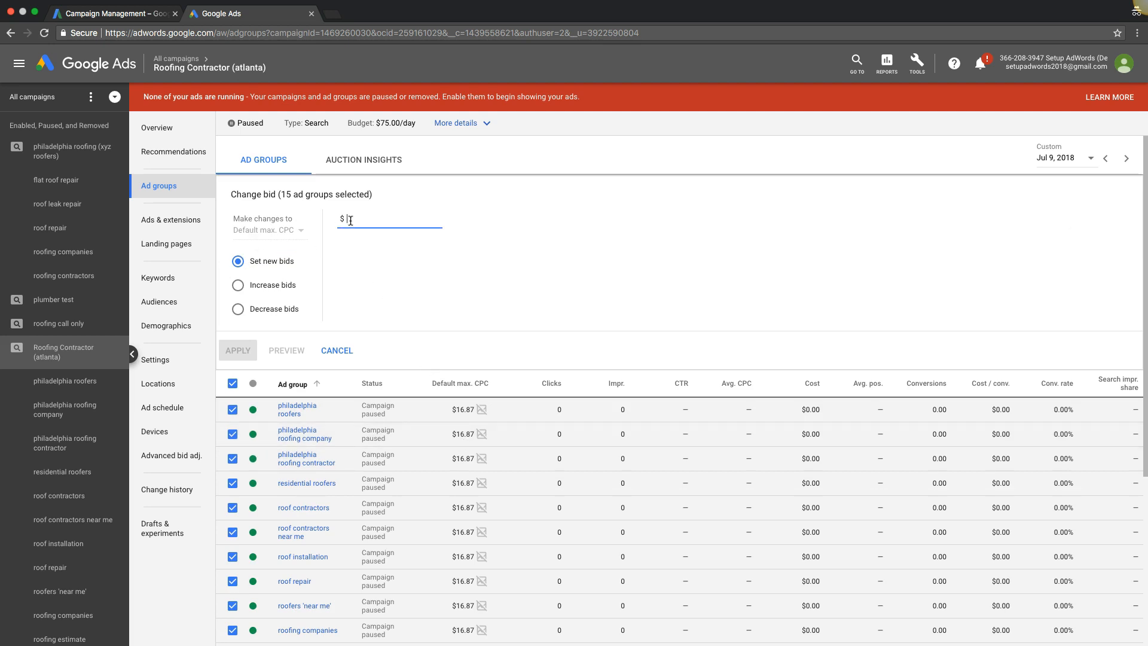
text(7)
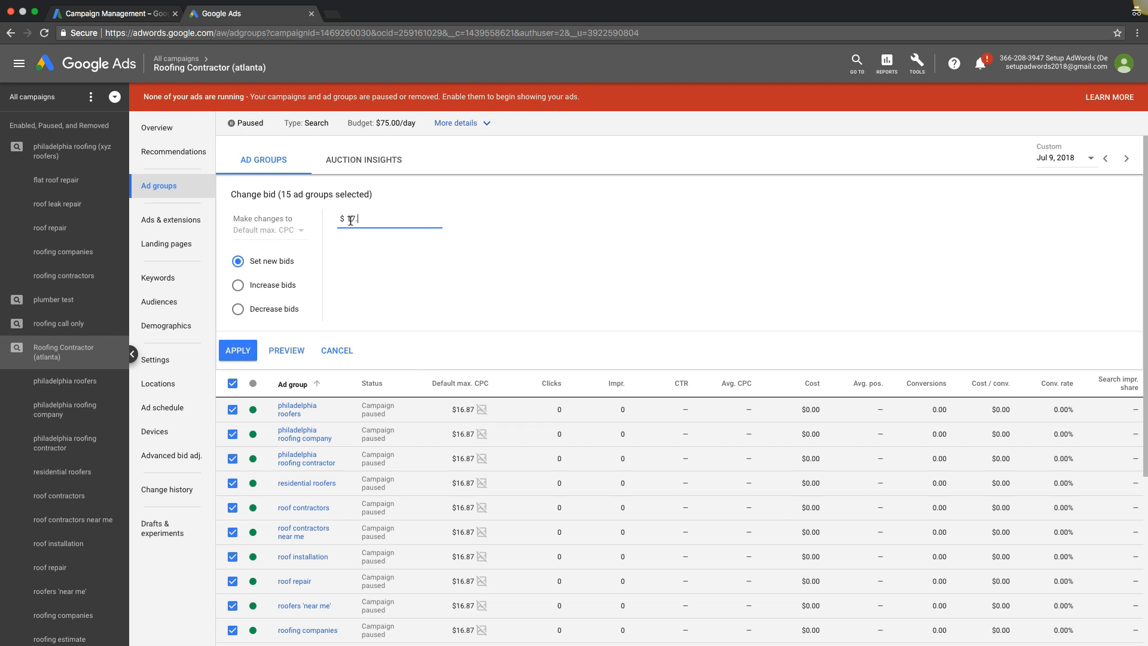
text(11.87)
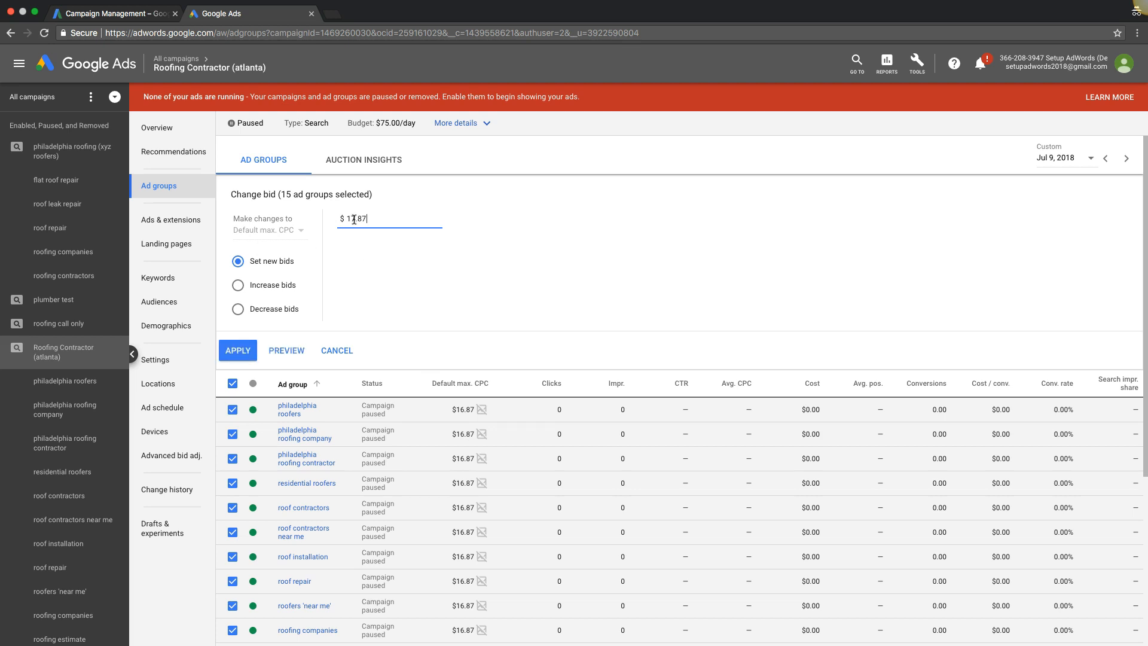
click(237, 351)
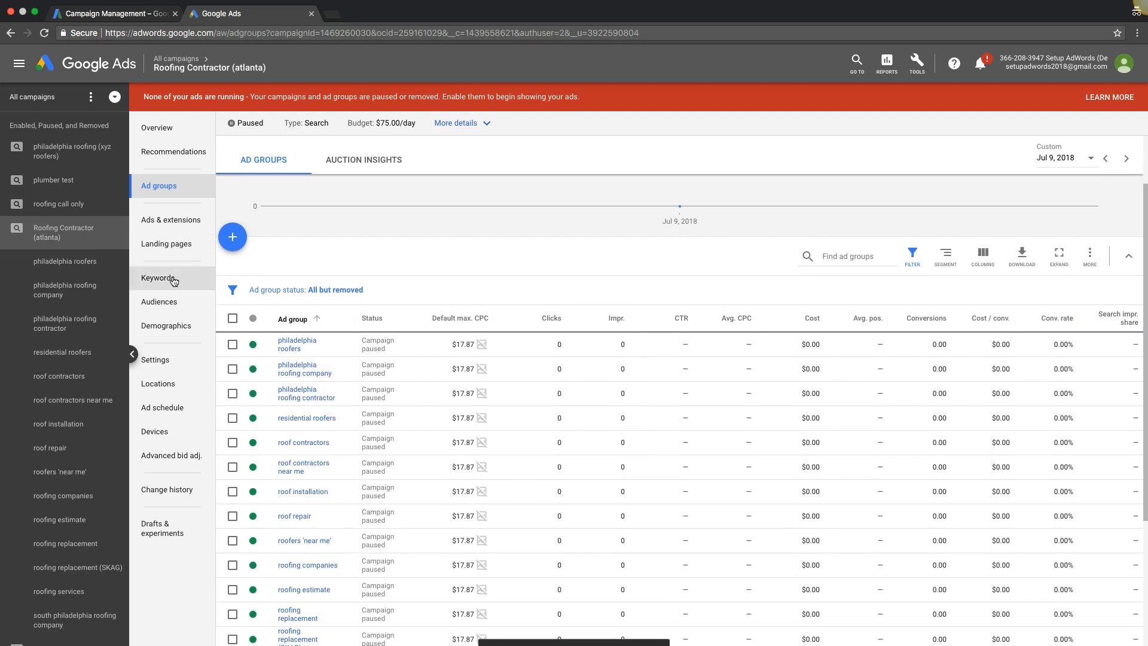
- In the keyword list, give [roofing companies near me] its own $19.09 max. CPC bid
click(158, 277)
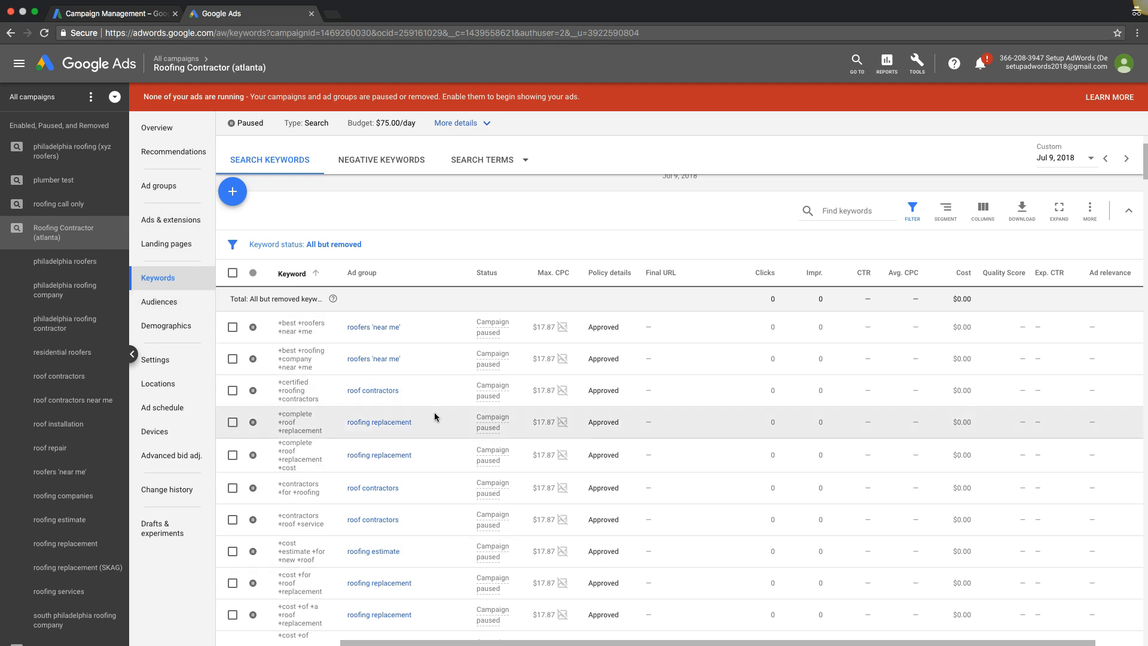
mouse_move(552, 294)
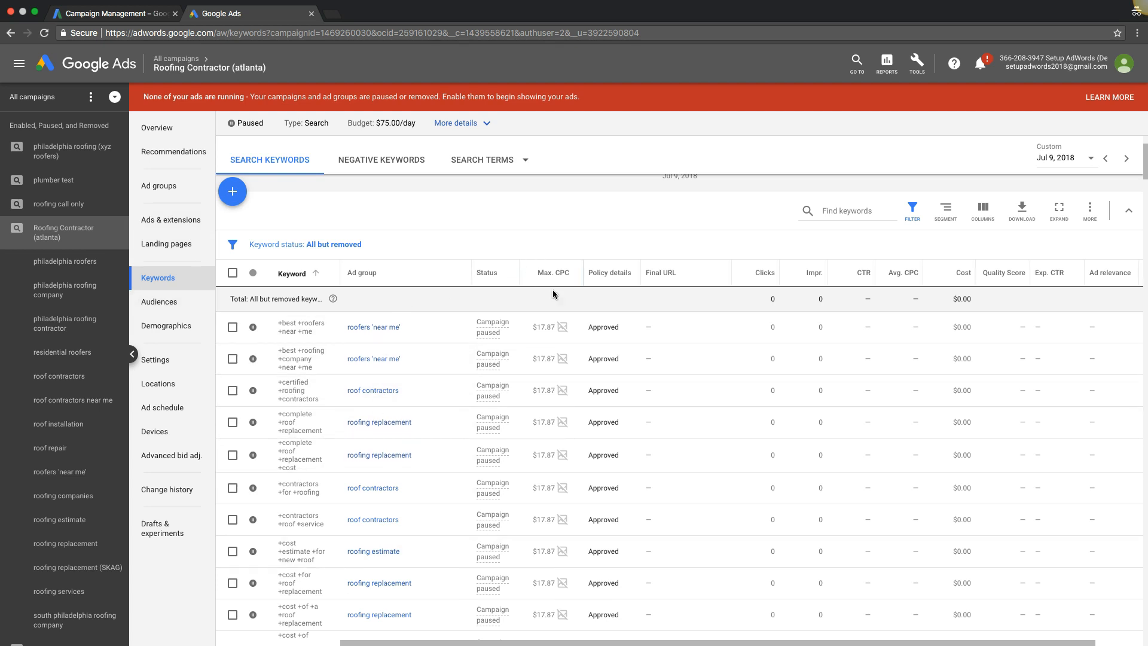
click(764, 273)
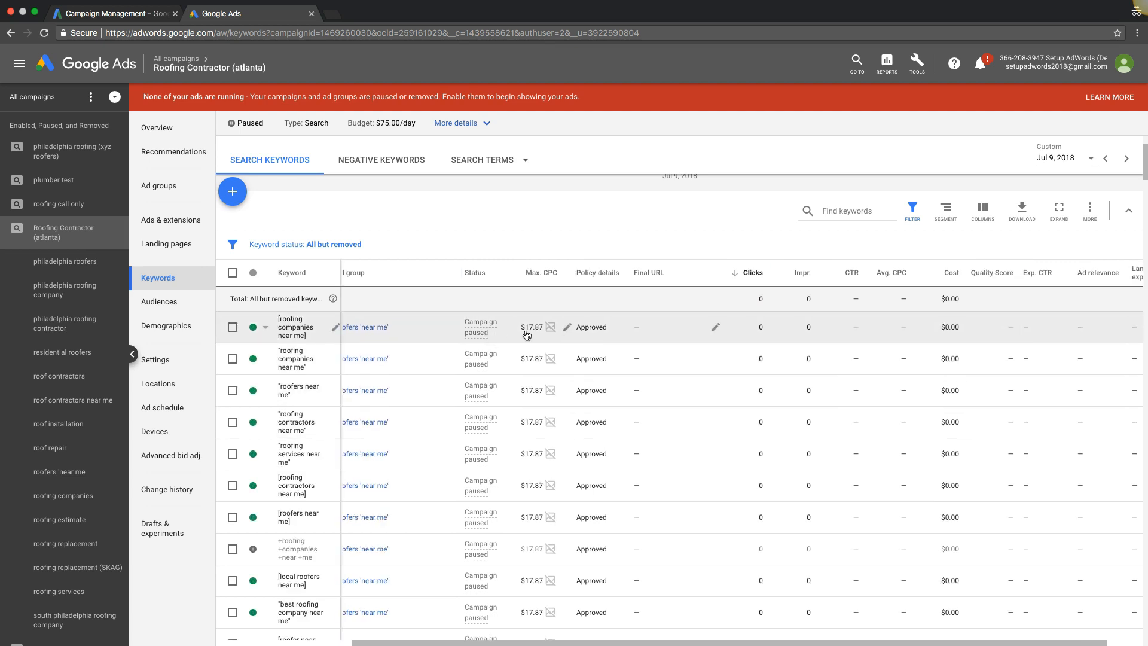
click(567, 326)
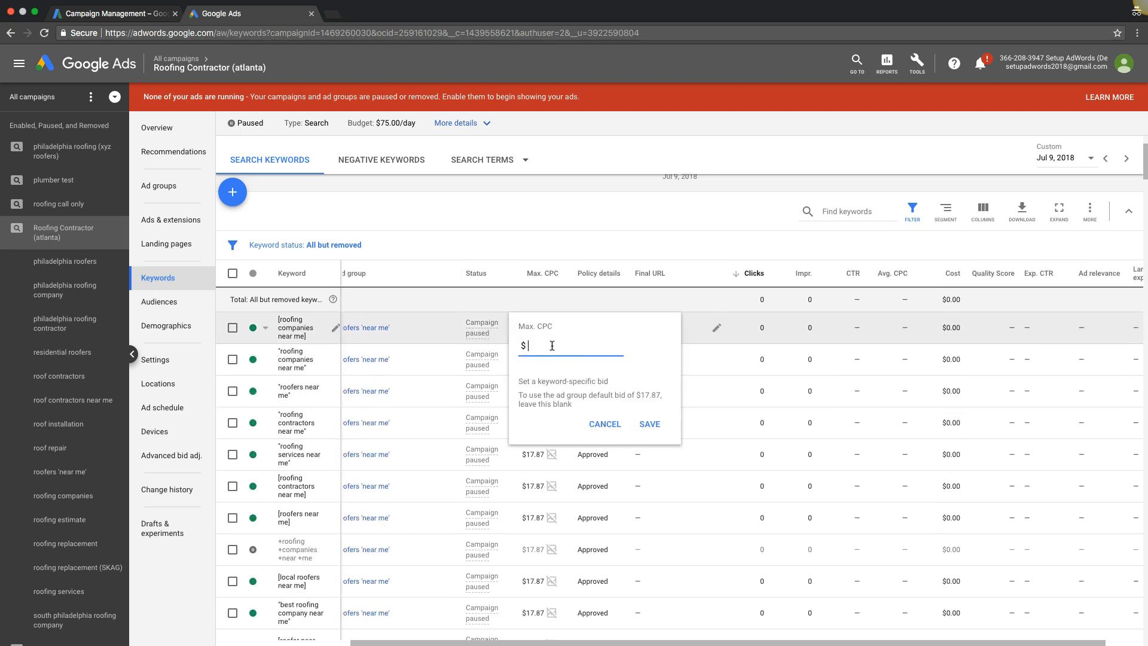
text(19.09)
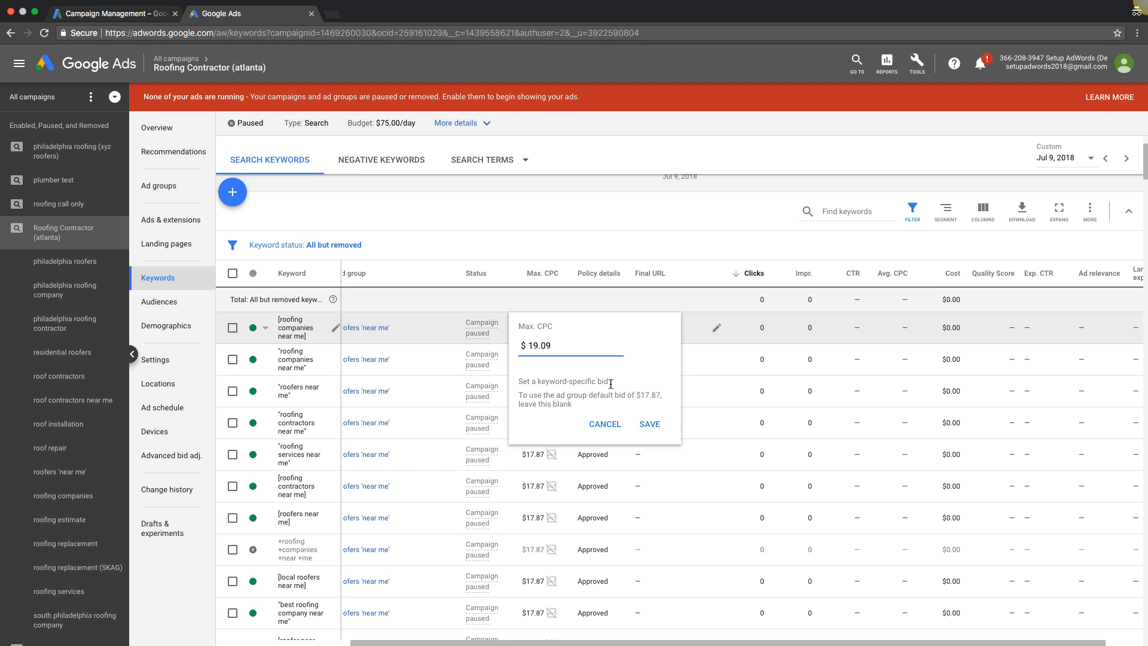
click(649, 423)
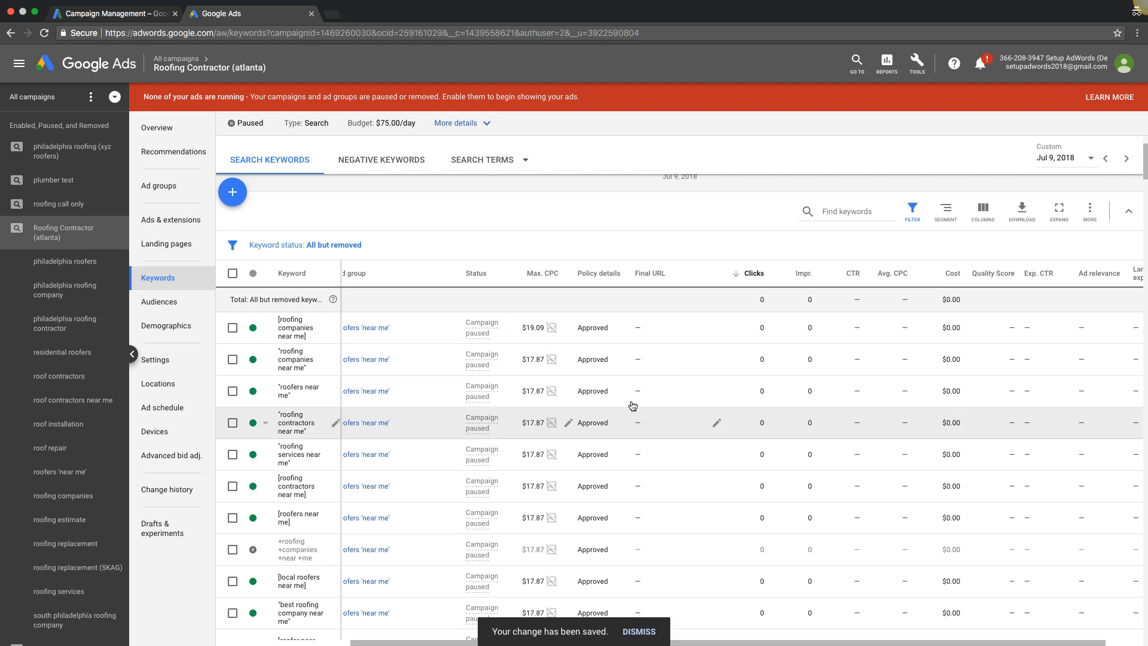
- Give the phrase-match roofing companies keyword a $13.99 max. CPC, then return to Ad groups
click(533, 359)
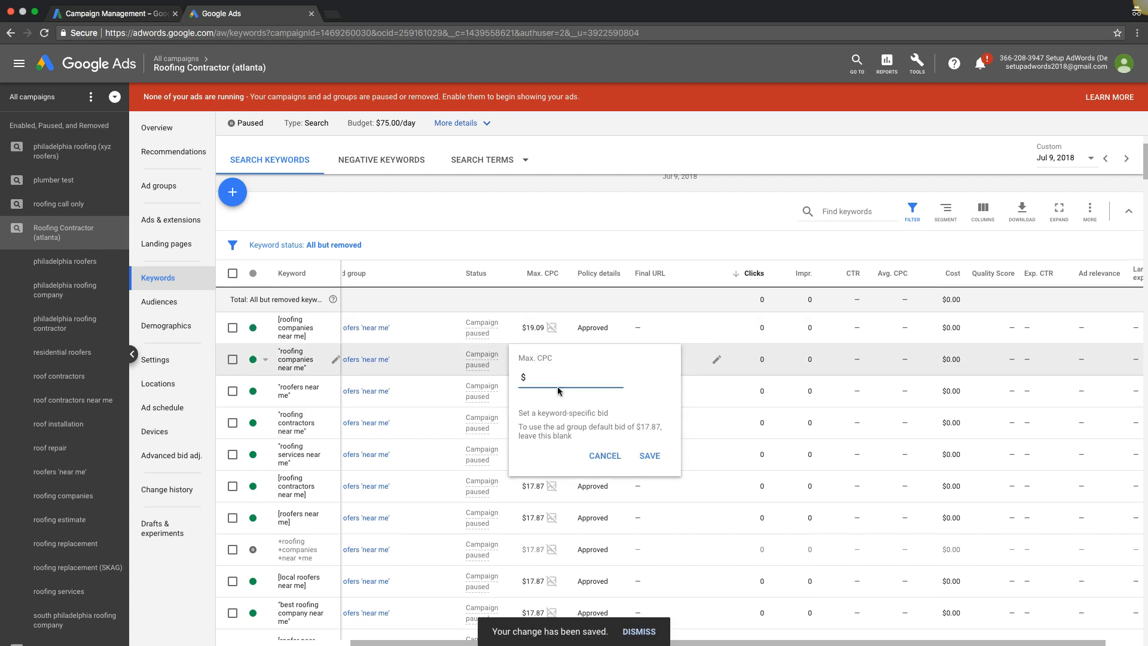
text(13.9)
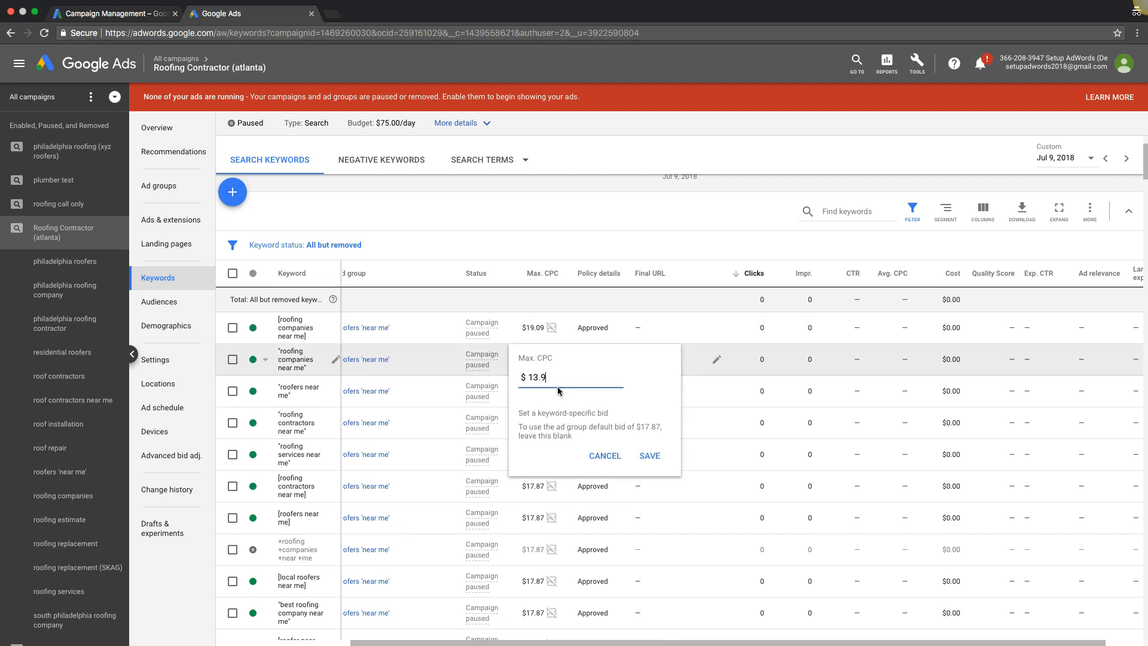
click(648, 456)
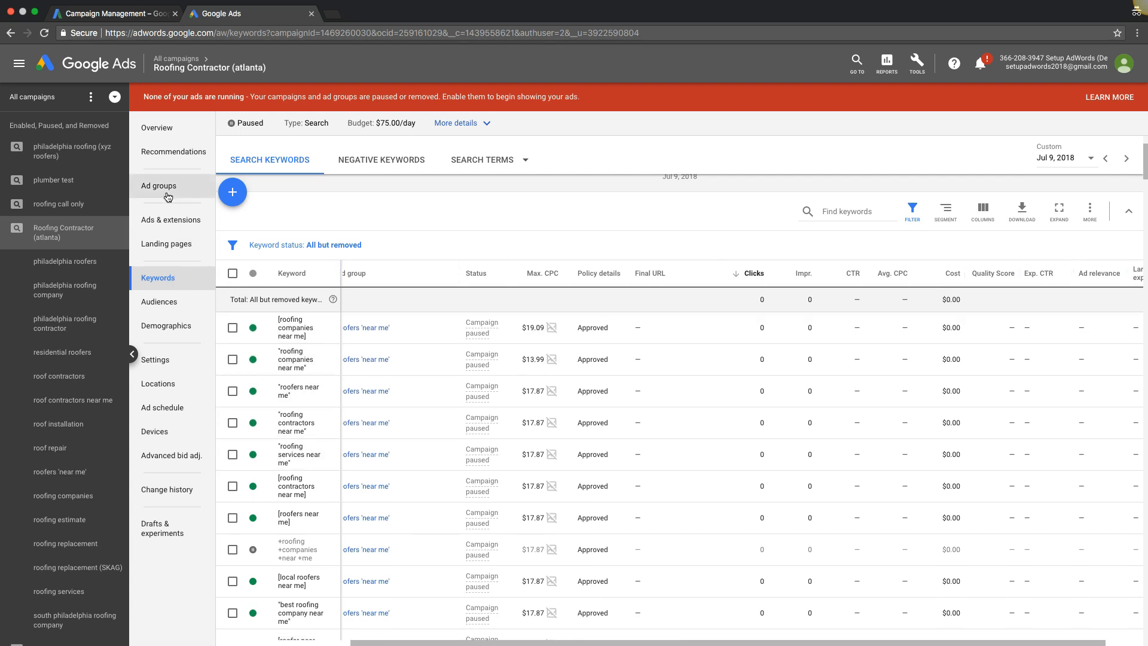
click(159, 185)
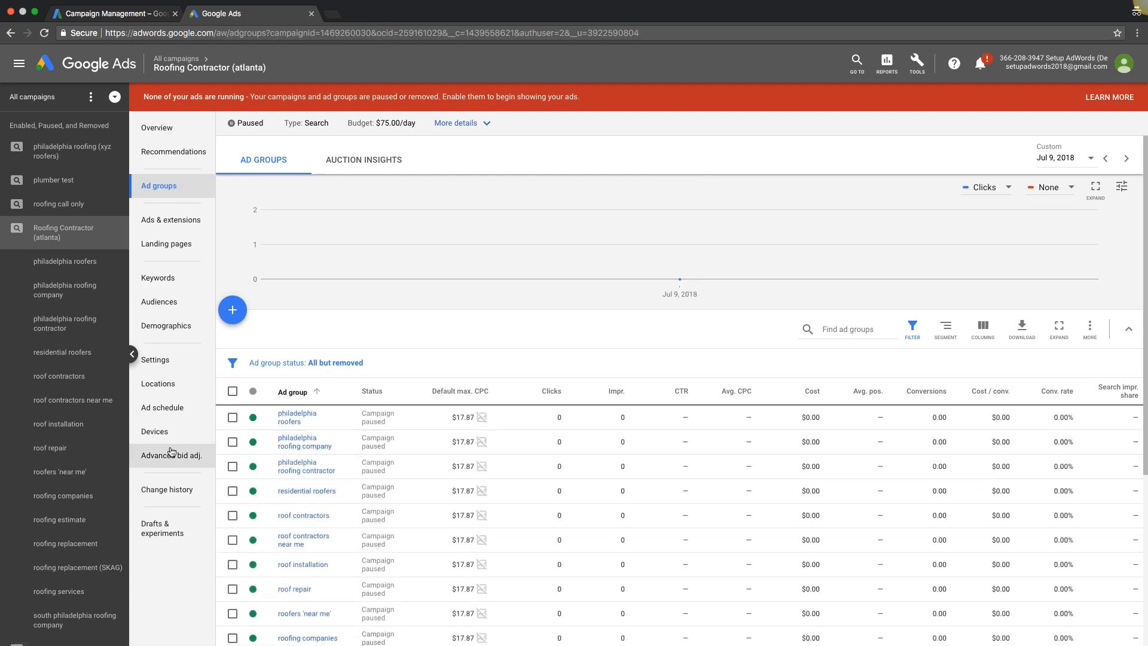
- Review Devices (-5%, +5%, -50%), Ad schedule and Locations bid adjustments, then return to Keywords
click(154, 432)
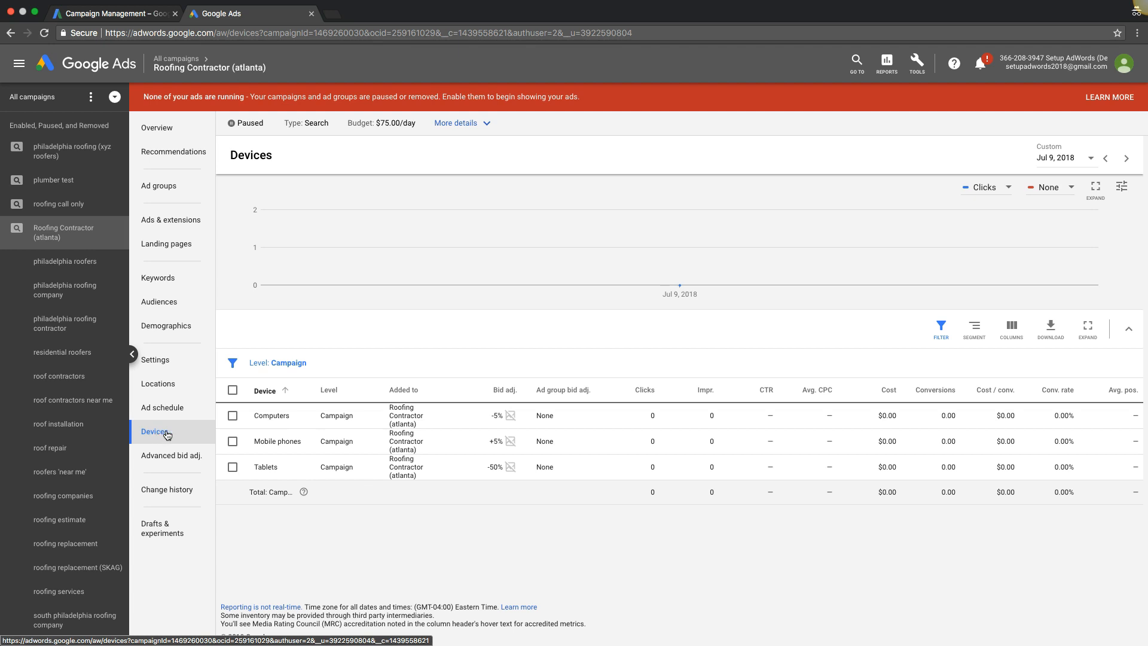
mouse_move(498, 470)
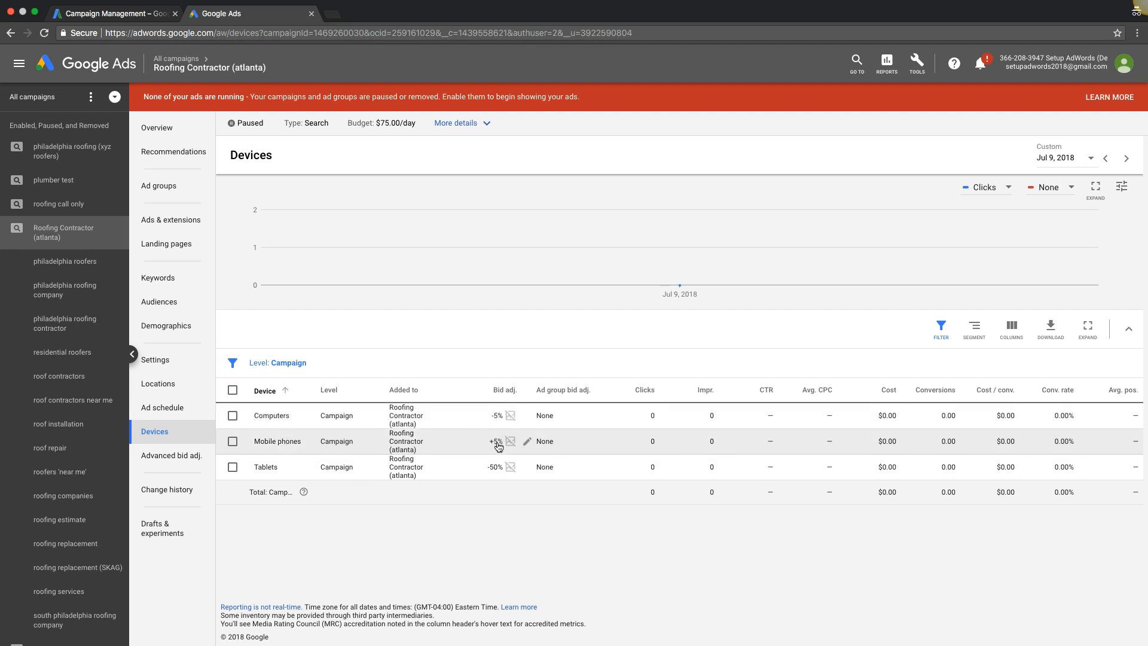
mouse_move(289, 452)
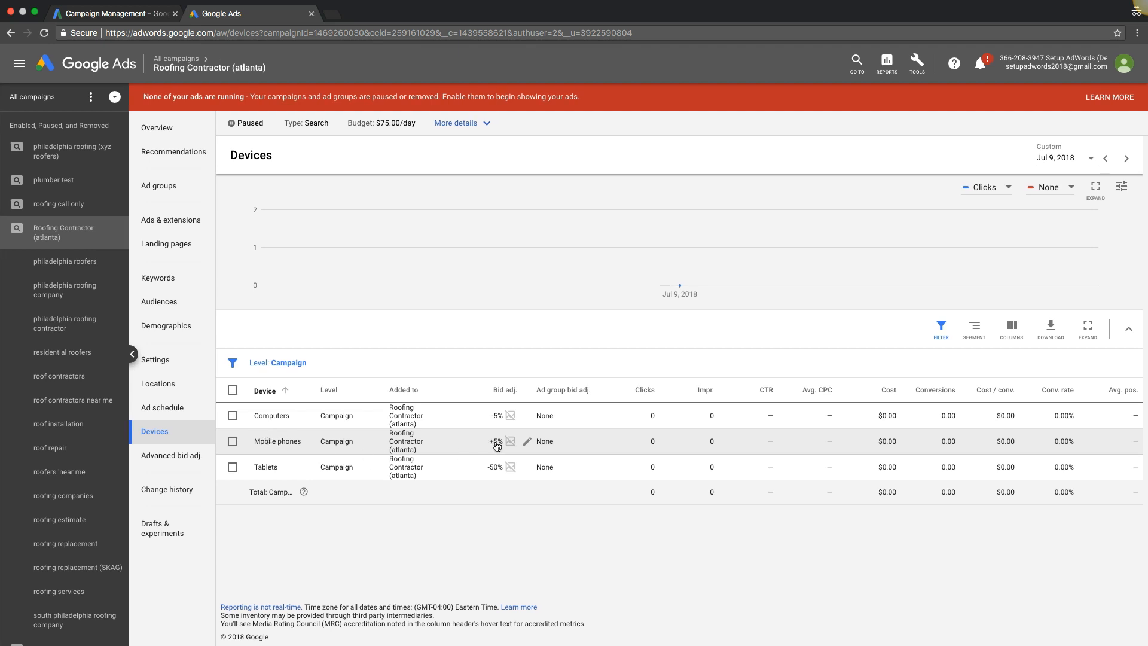
mouse_move(500, 446)
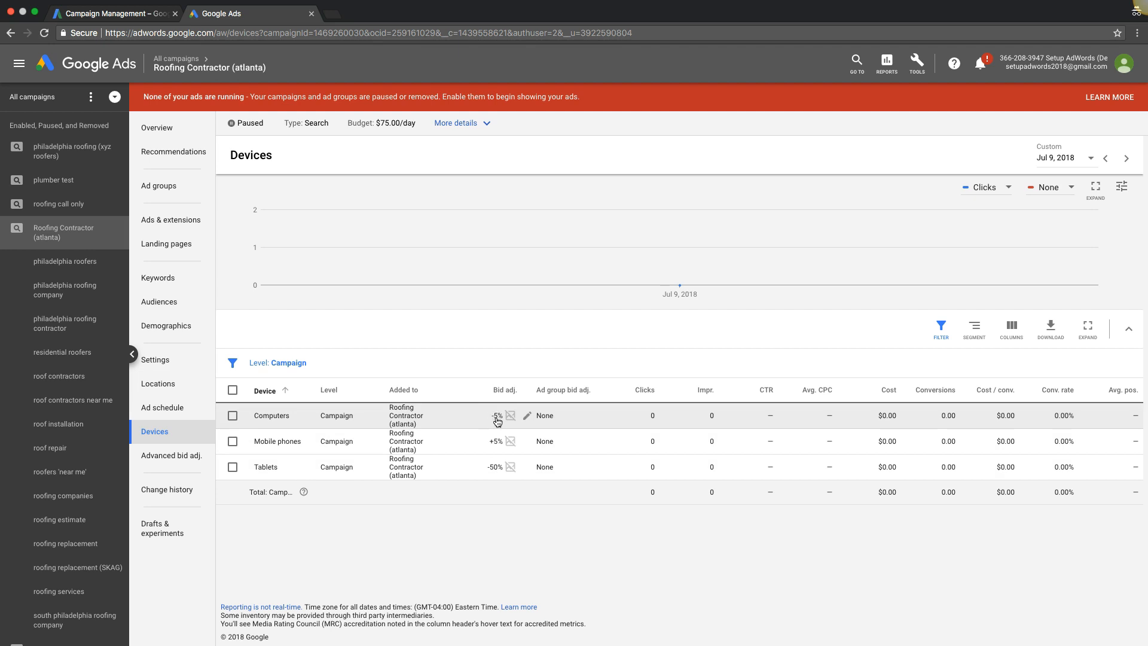
mouse_move(281, 415)
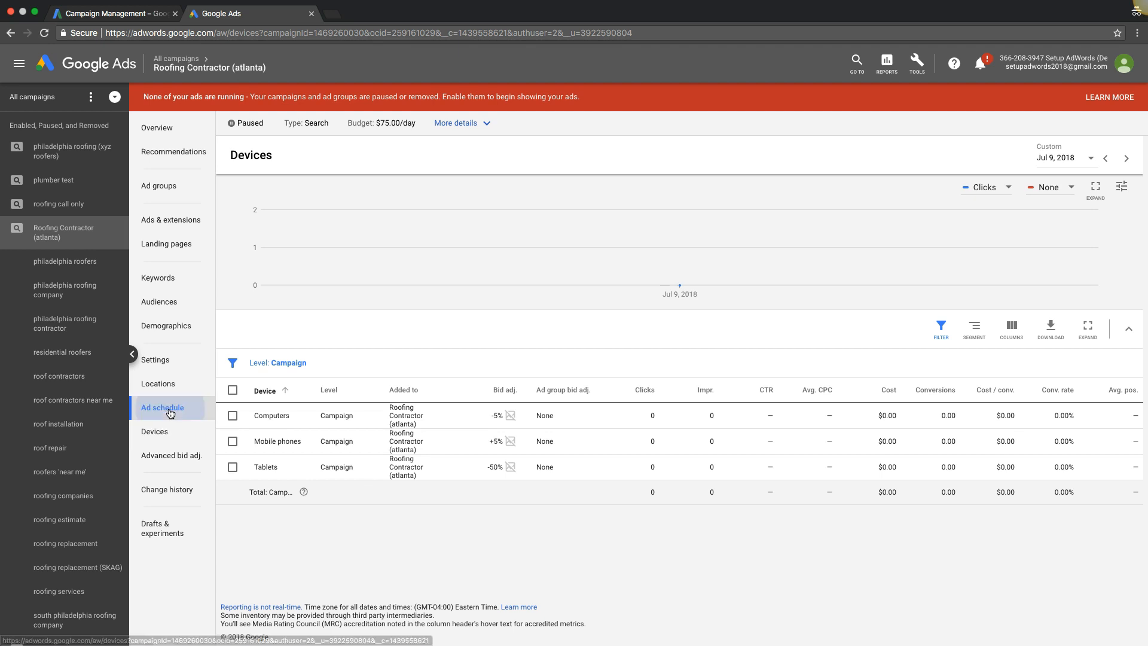
click(162, 406)
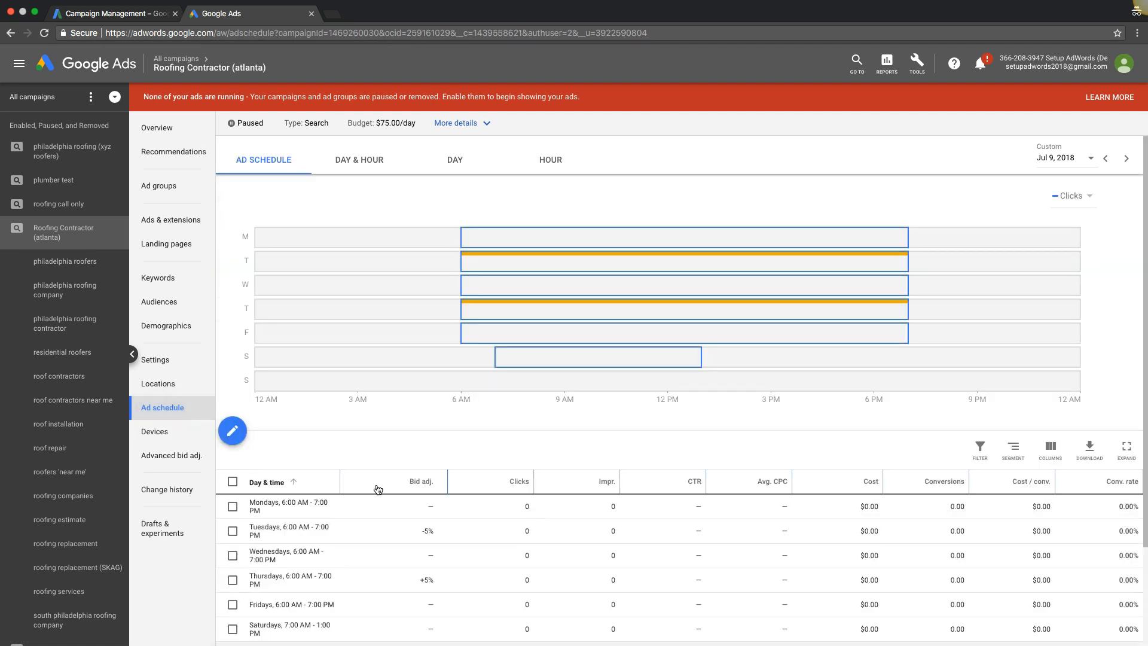
scroll(down, 3)
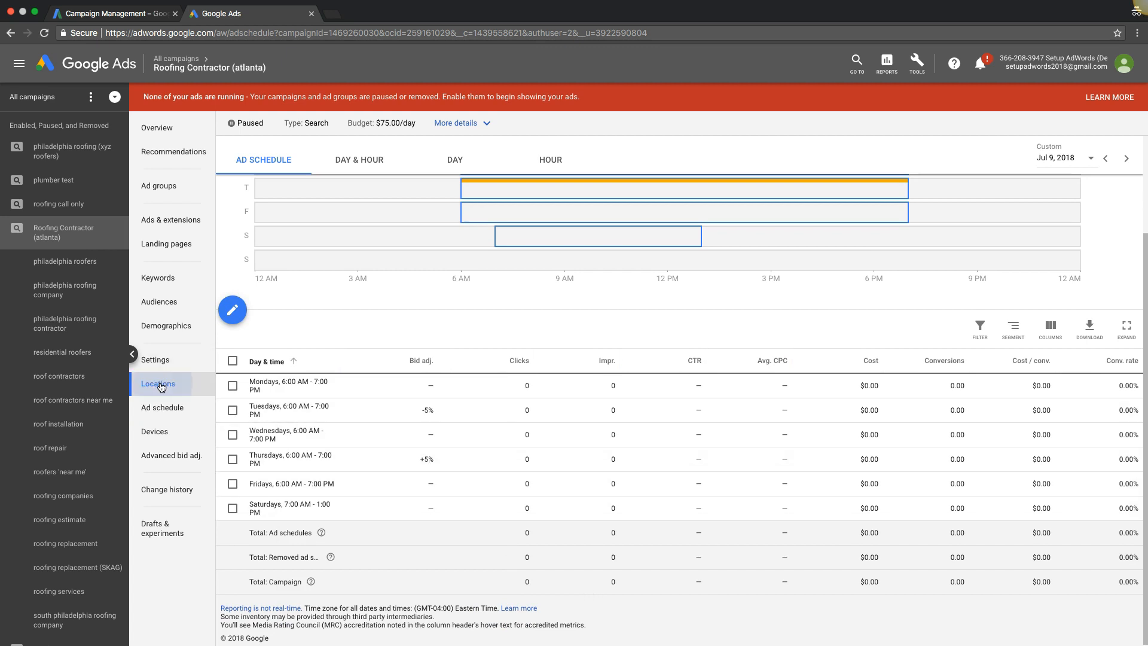
click(158, 384)
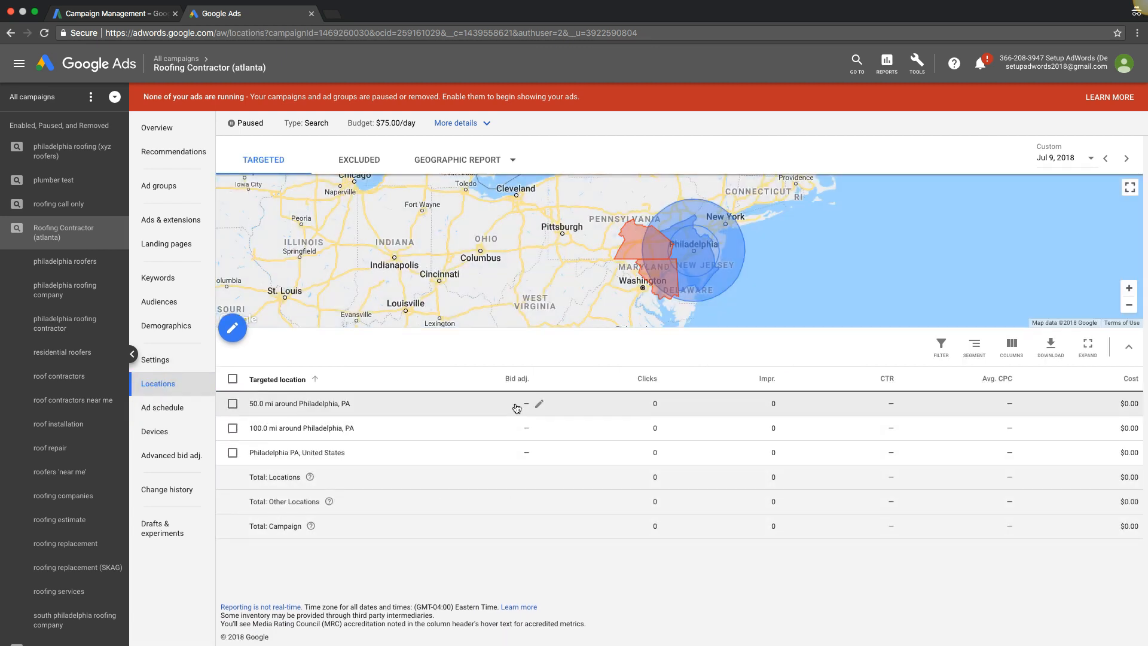
click(540, 403)
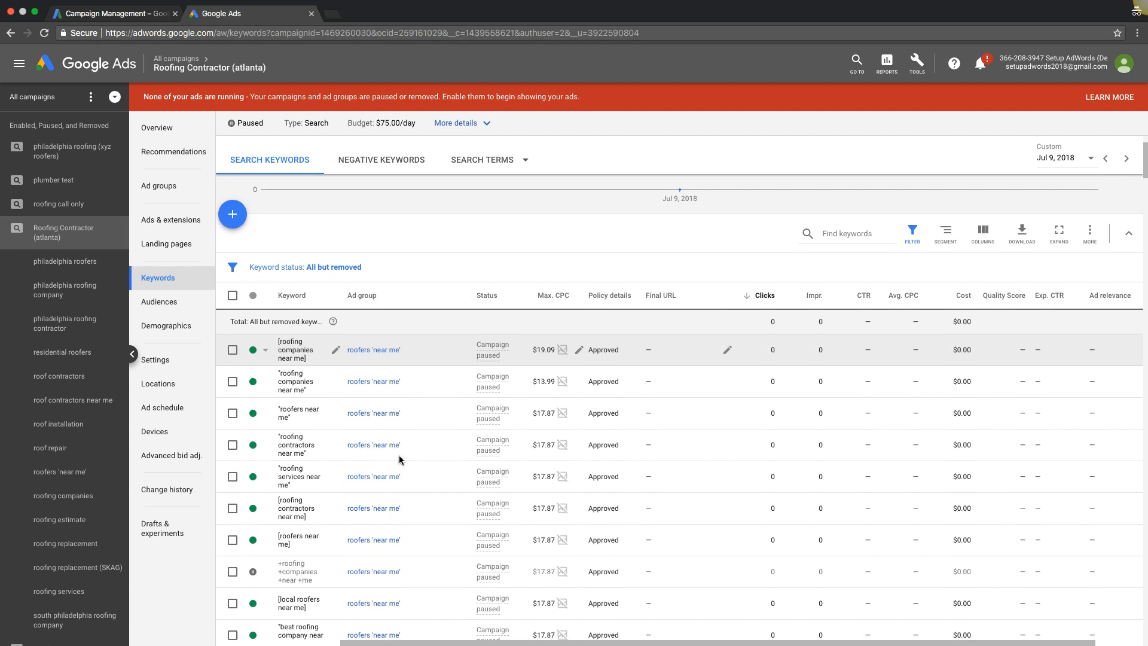
mouse_move(500, 445)
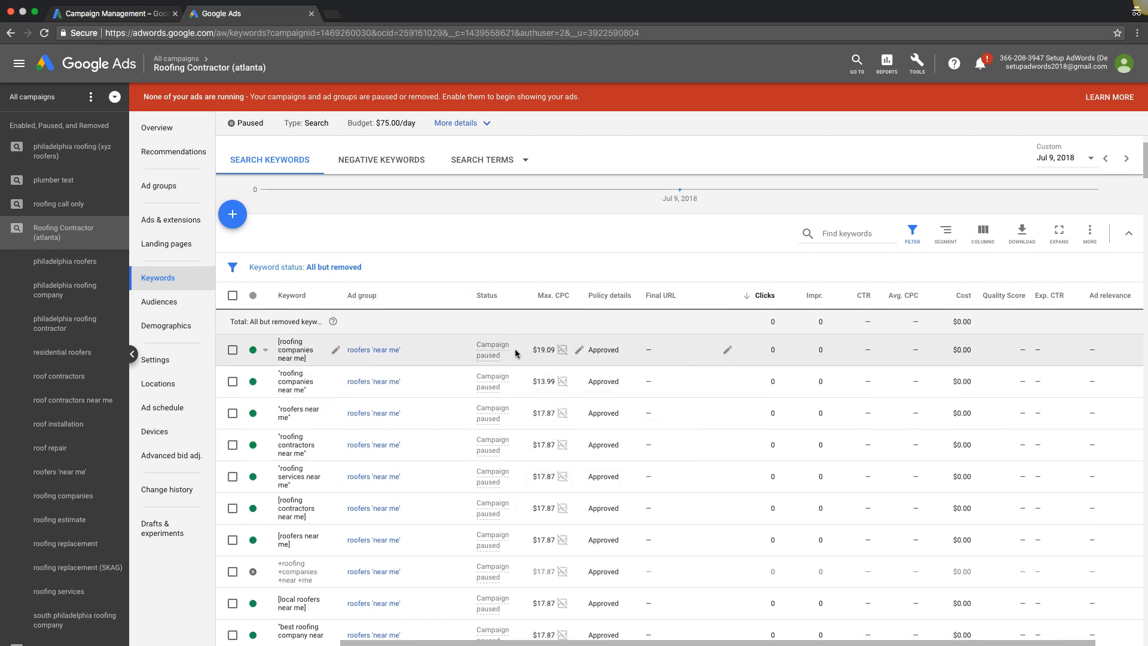
- Set the philadelphia roofing company ad group's default max. CPC to $14.87
click(158, 185)
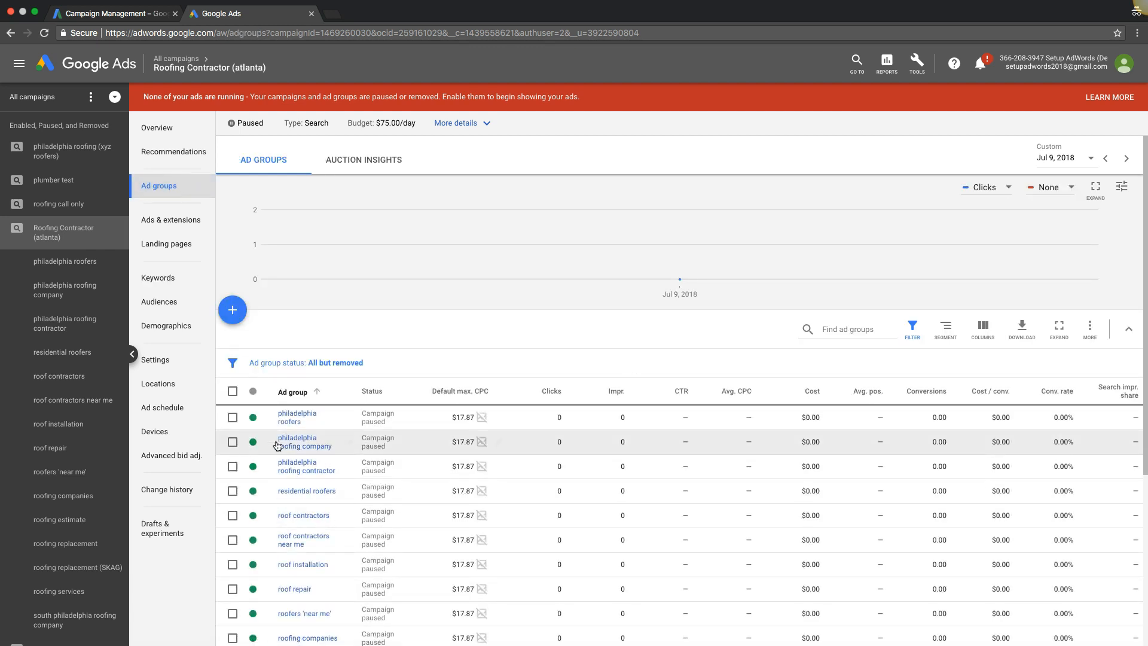
click(233, 391)
text(14.87)
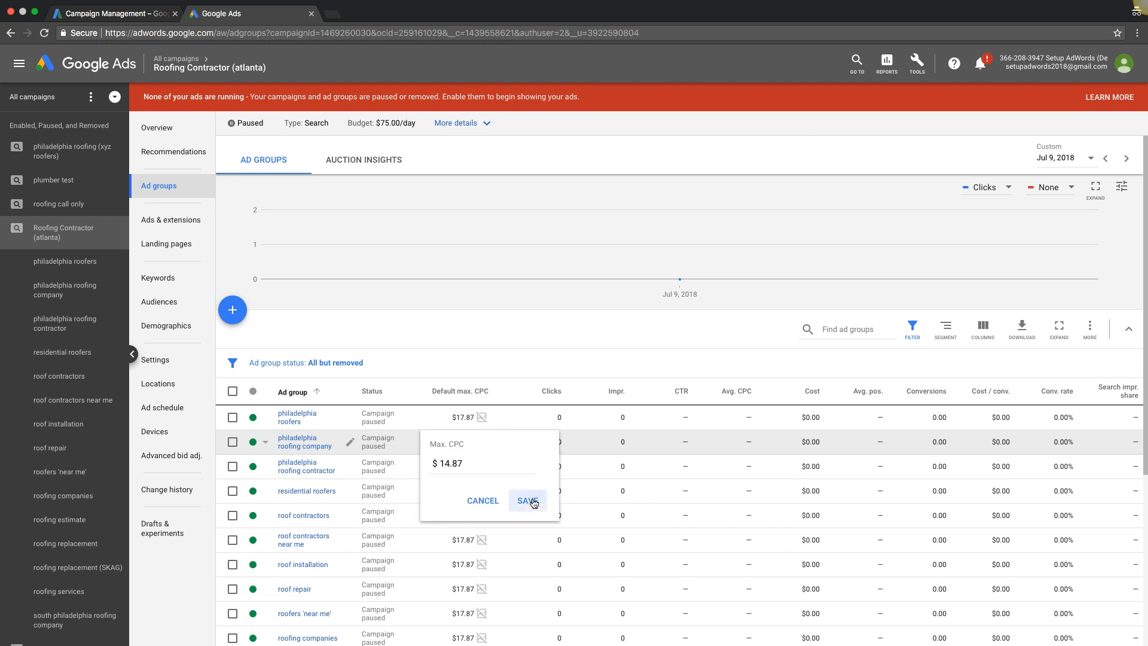
click(526, 500)
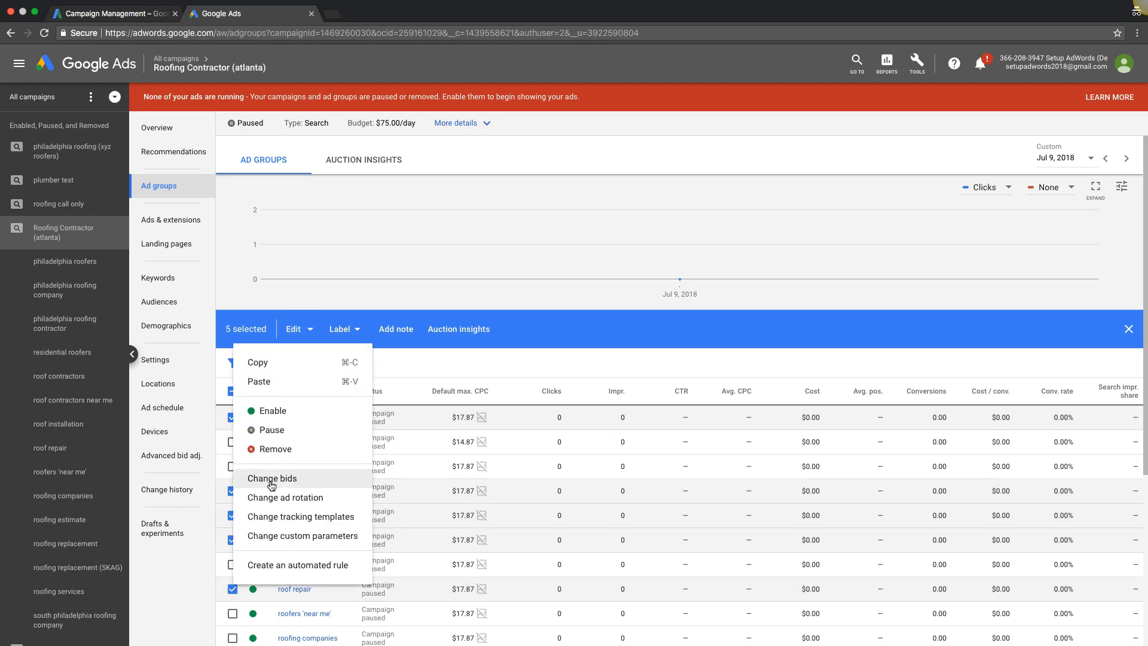
- Apply a $21.99 default max. CPC to the five checked ad groups, then clear the selection
click(271, 477)
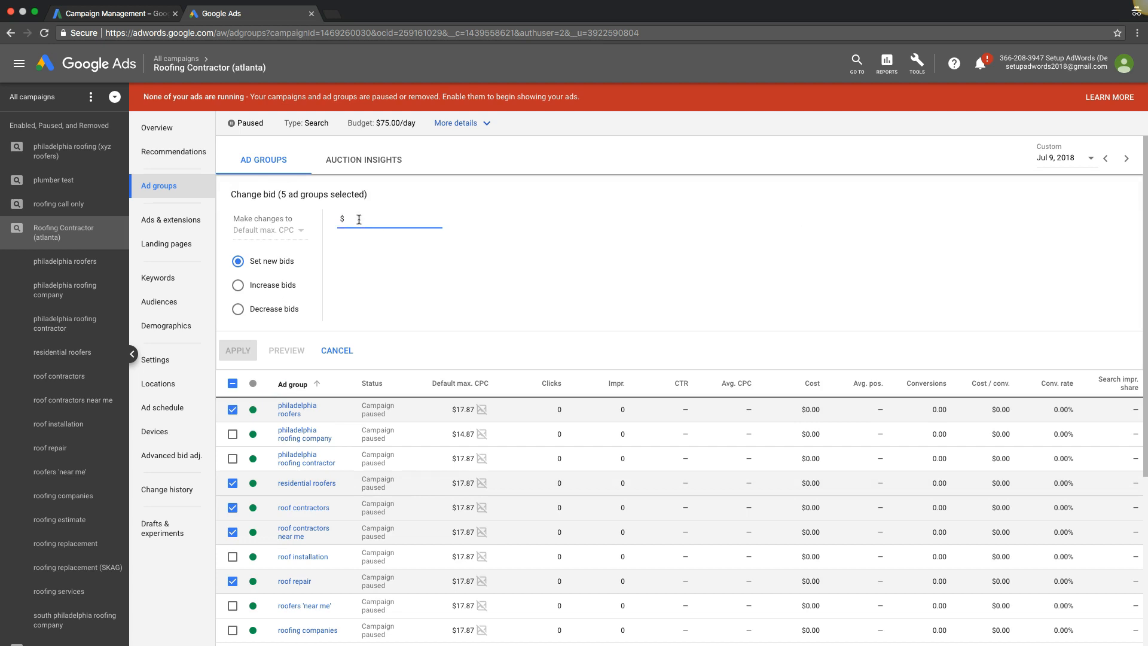
text(21.99)
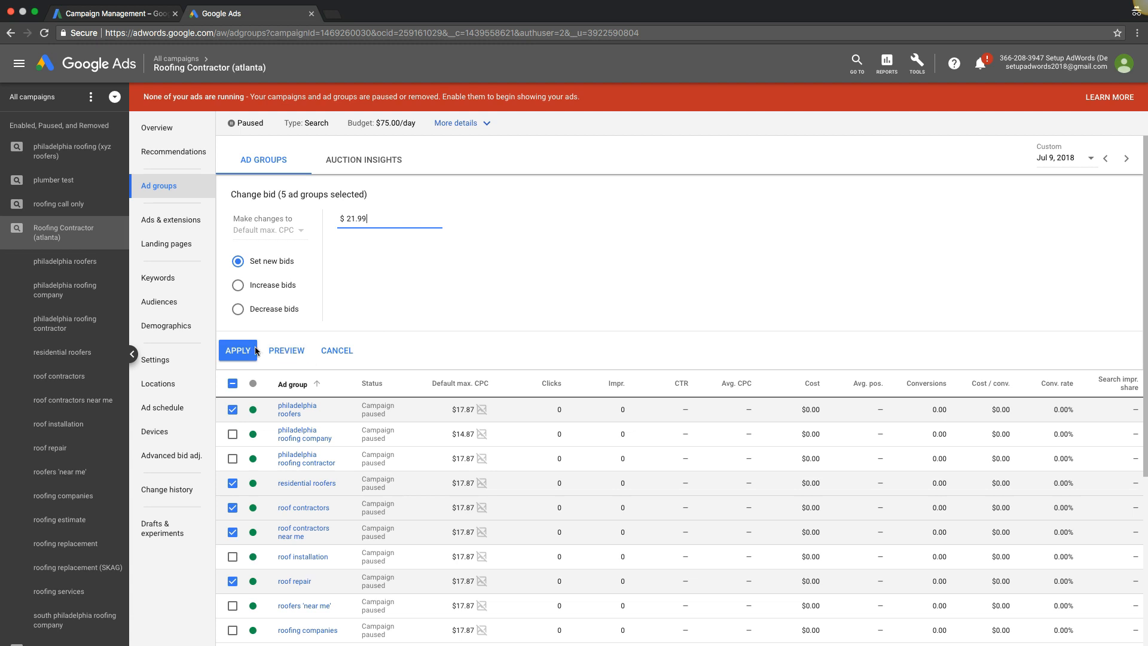
click(236, 350)
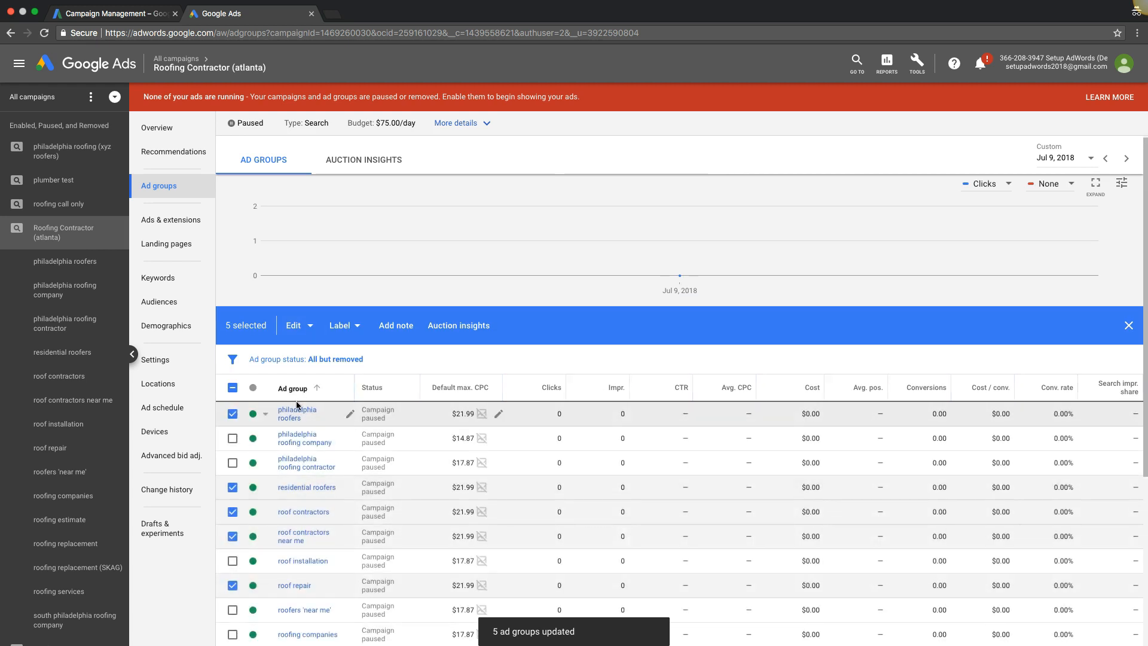
click(232, 387)
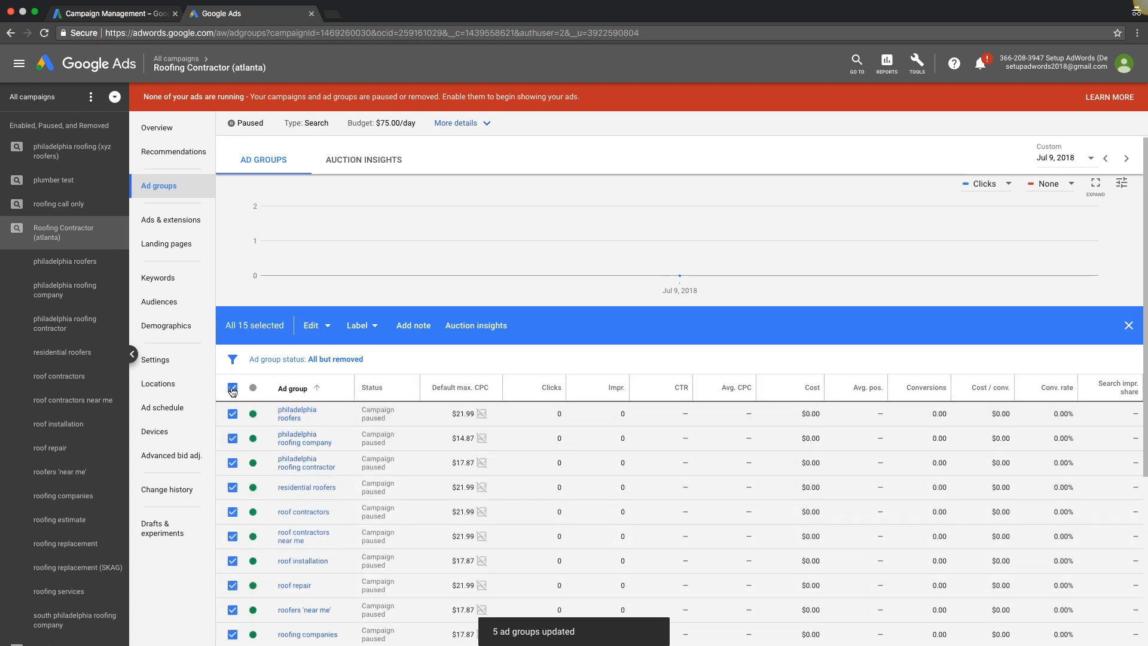
click(157, 278)
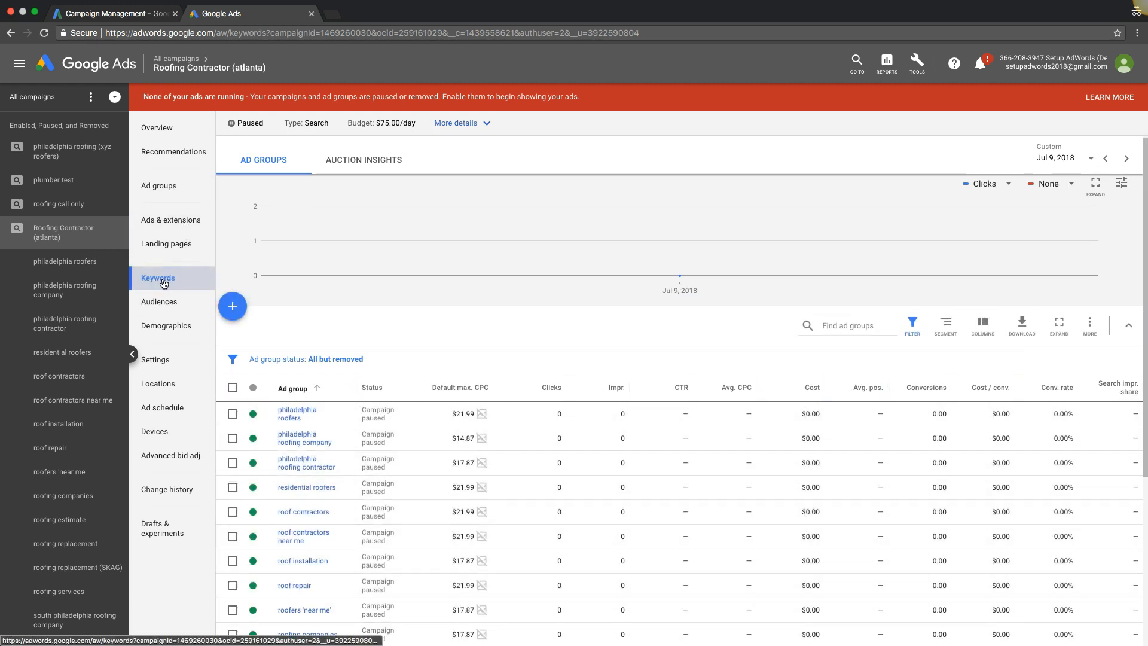
- Return to the campaign's search keyword list showing bids such as $19.09 and $13.99
click(158, 278)
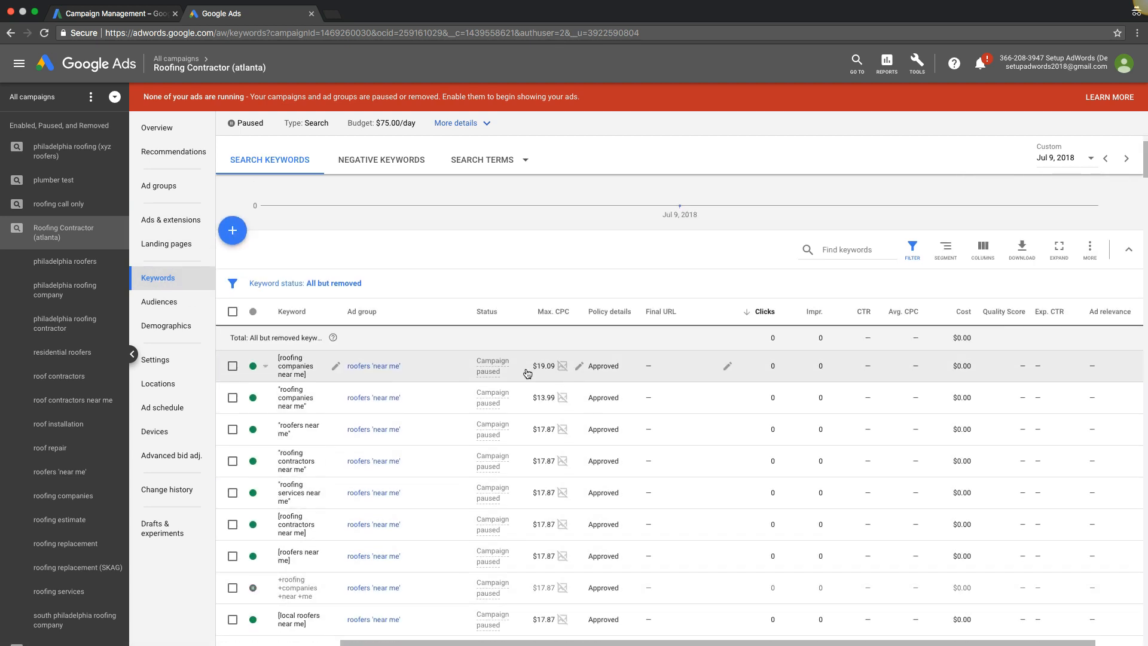
mouse_move(337, 386)
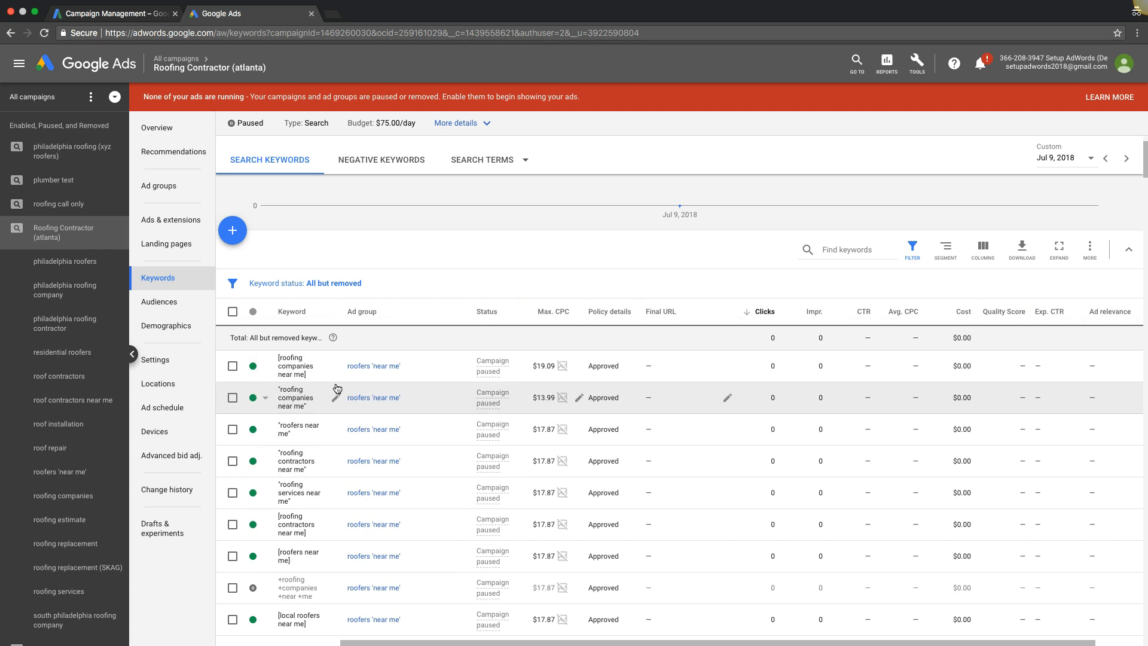